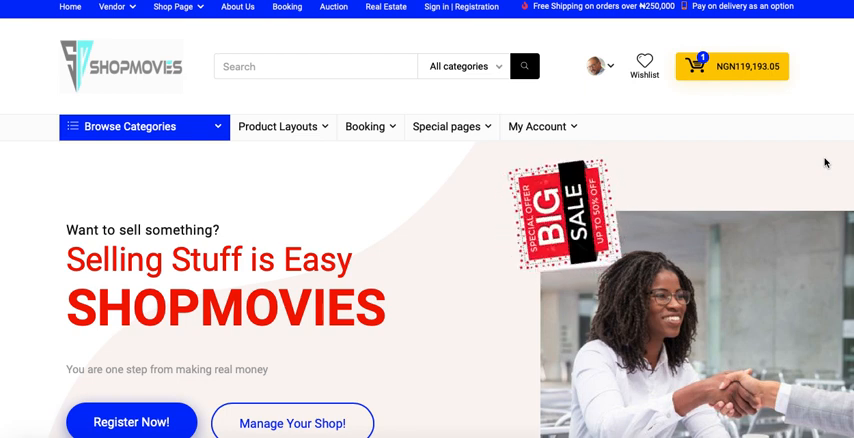
Open Vendor Dashboard from the My Account menu and scroll through its sales and orders overview
click(538, 126)
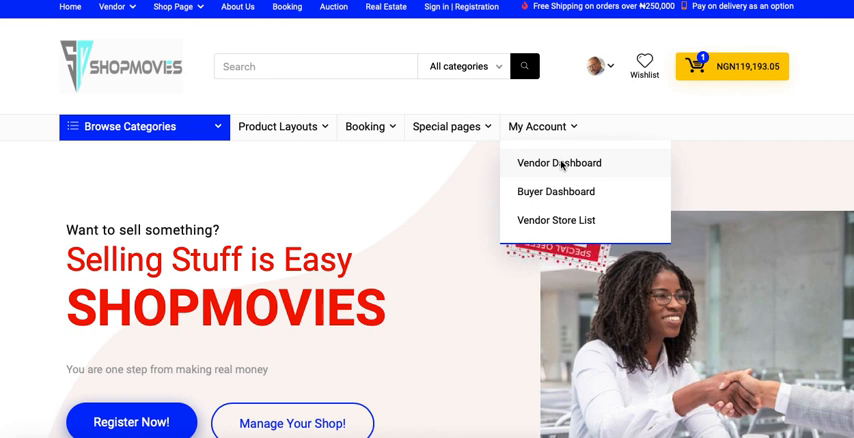
click(559, 163)
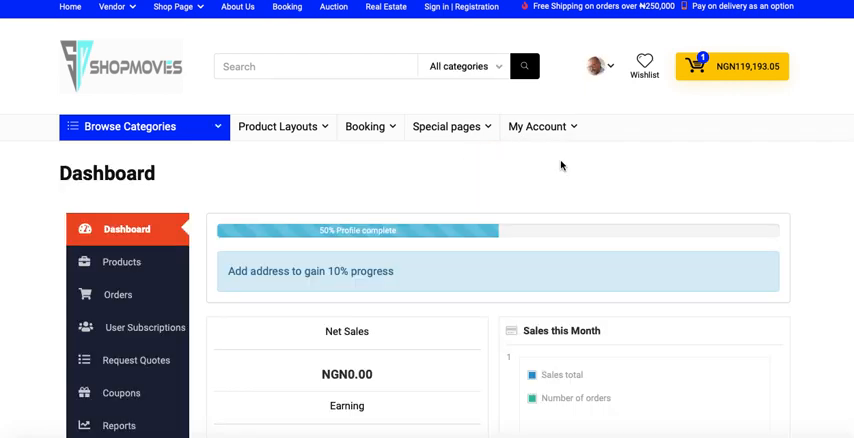
mouse_move(578, 173)
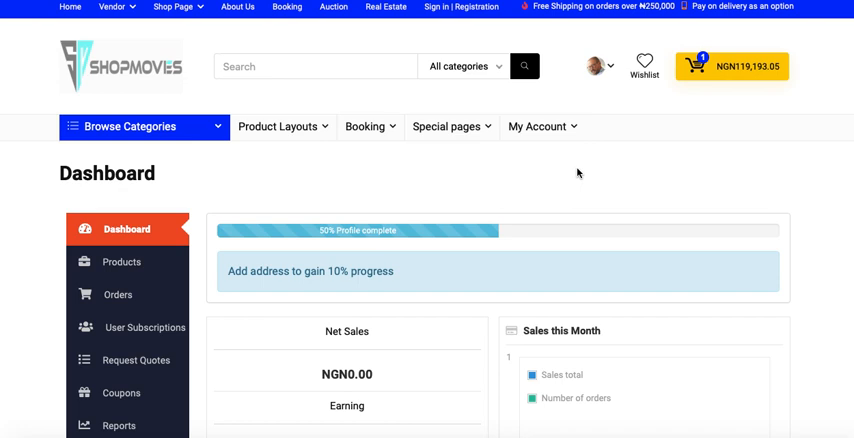
scroll(down, 3)
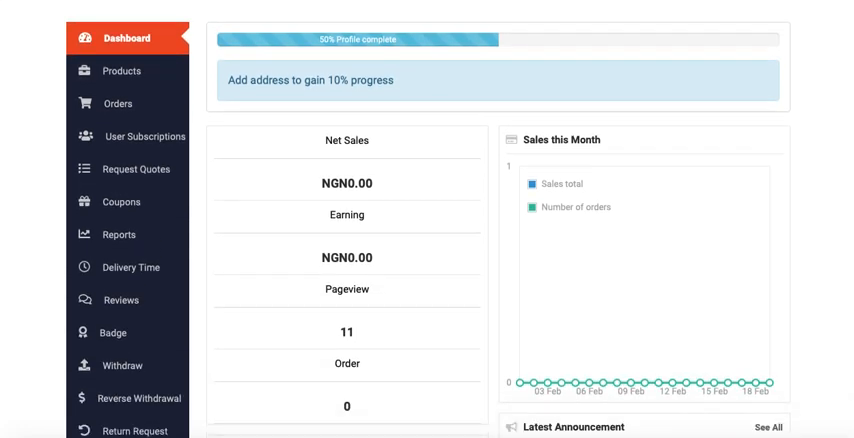
scroll(down, 3)
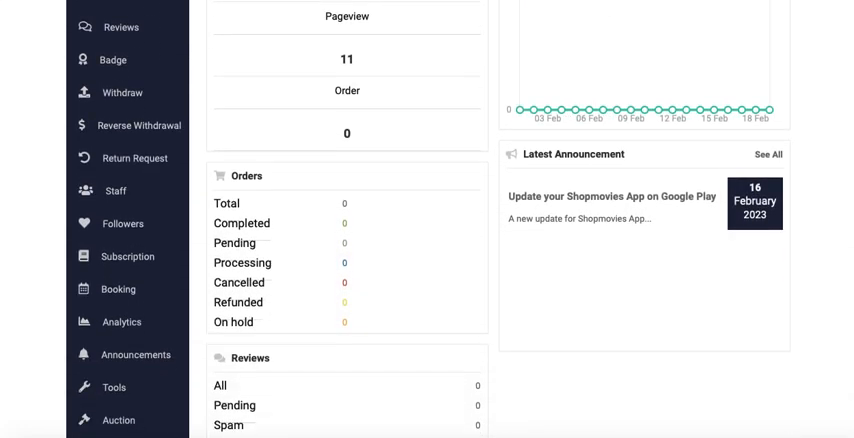
Open Settings > Shipping and scroll to the zone table listing Everywhere and Africa zones
click(119, 349)
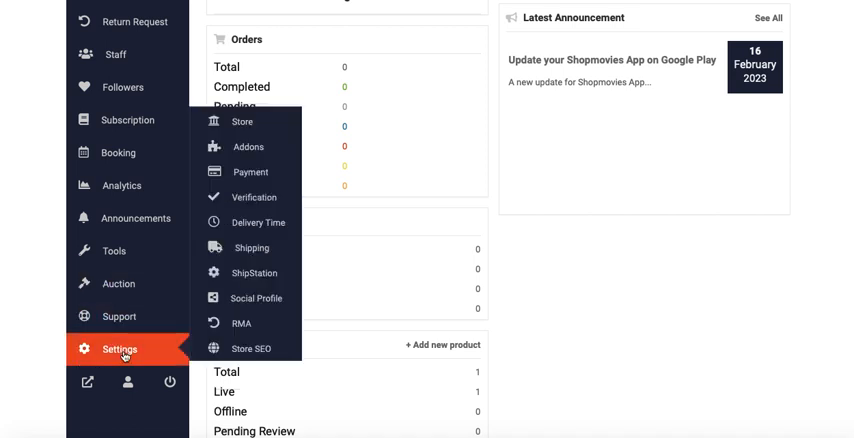
mouse_move(251, 247)
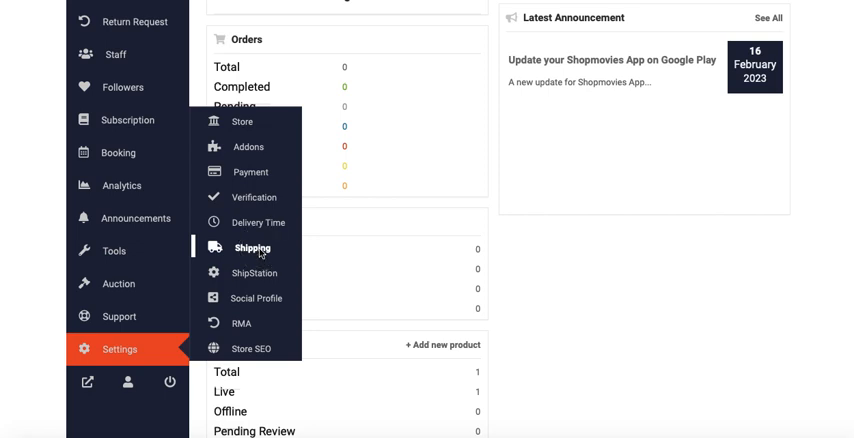
click(252, 247)
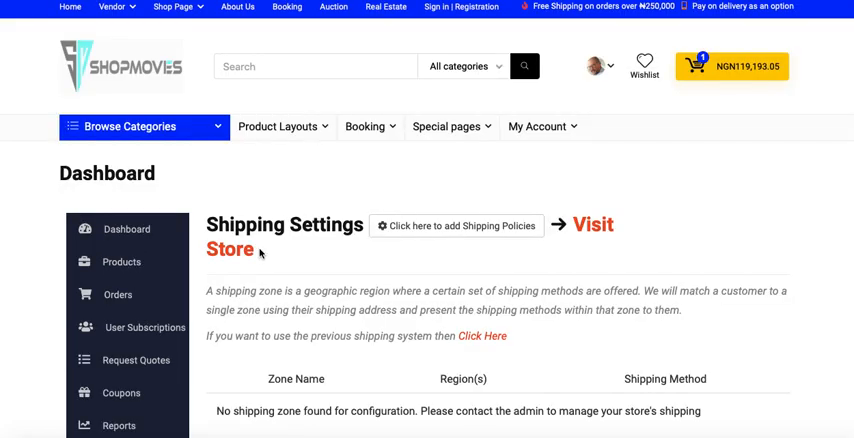
scroll(down, 3)
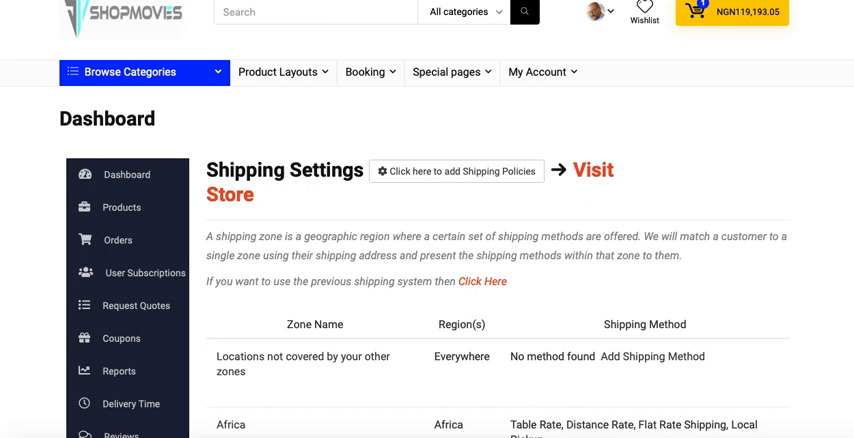
scroll(down, 3)
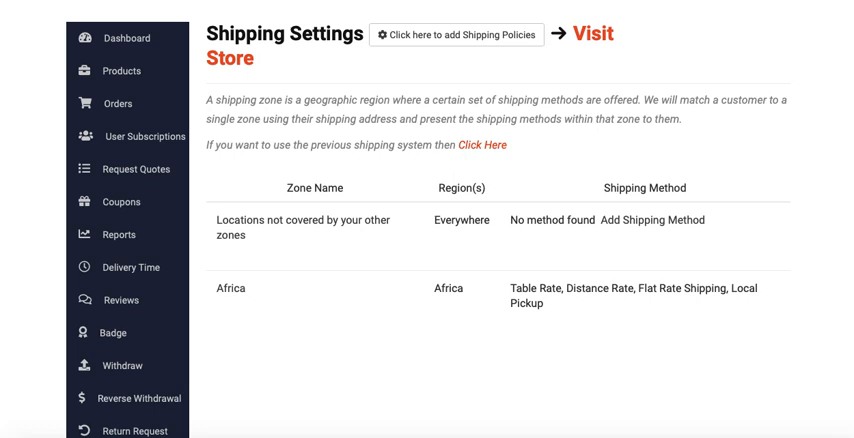
mouse_move(204, 205)
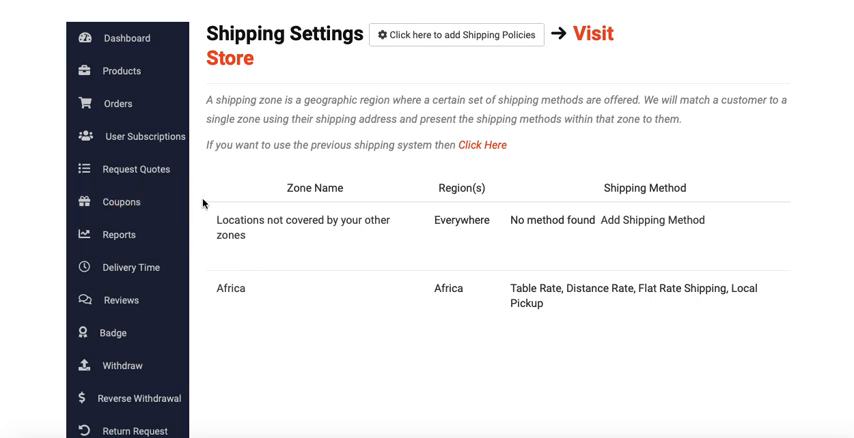
mouse_move(435, 160)
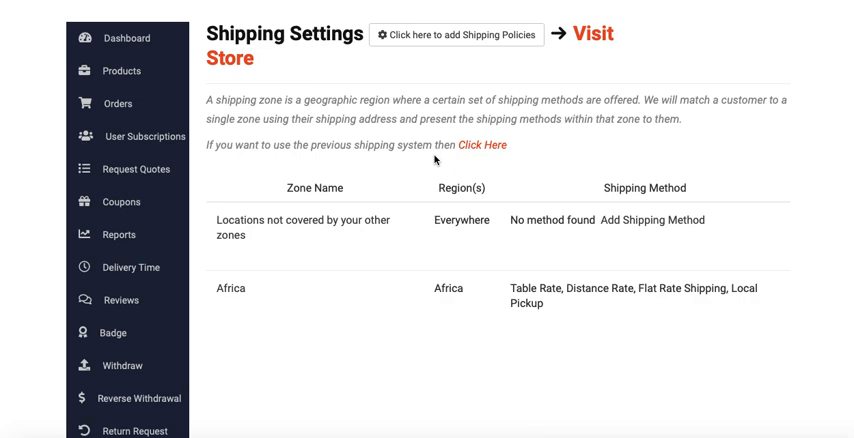
mouse_move(481, 152)
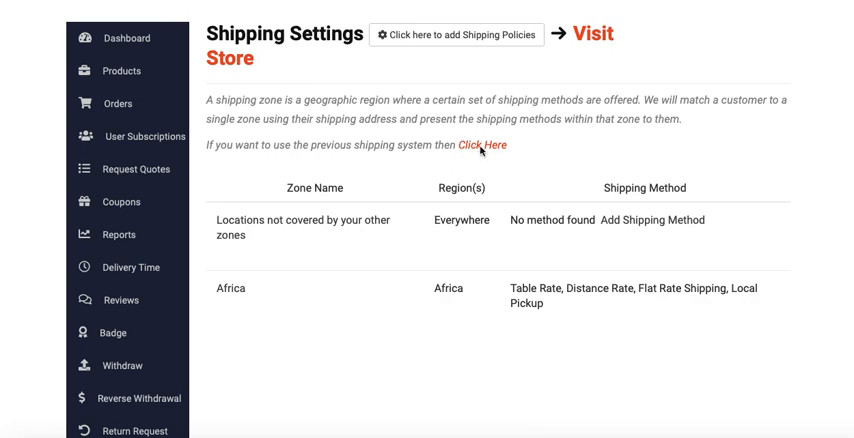
Switch to the previous store-wide shipping system and scroll to Nigeria's Abuja, Lagos and Everywhere Else costs
click(481, 144)
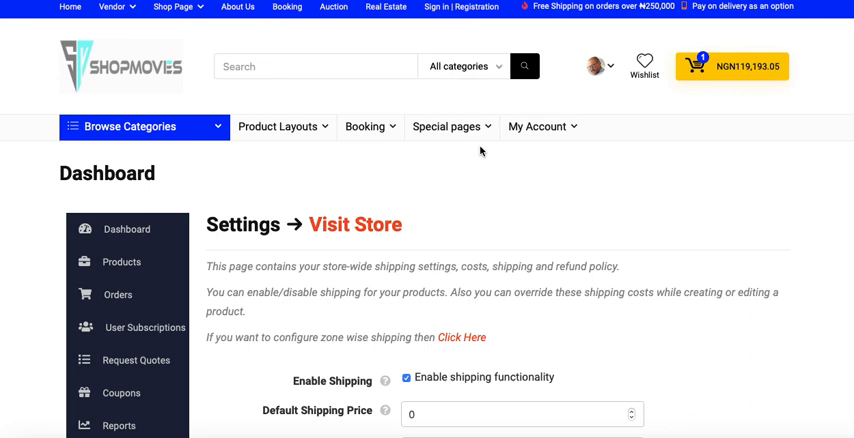
scroll(down, 3)
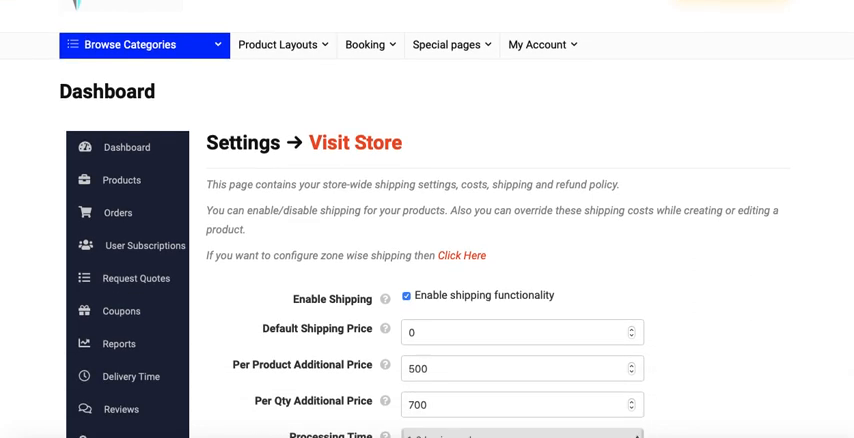
scroll(down, 3)
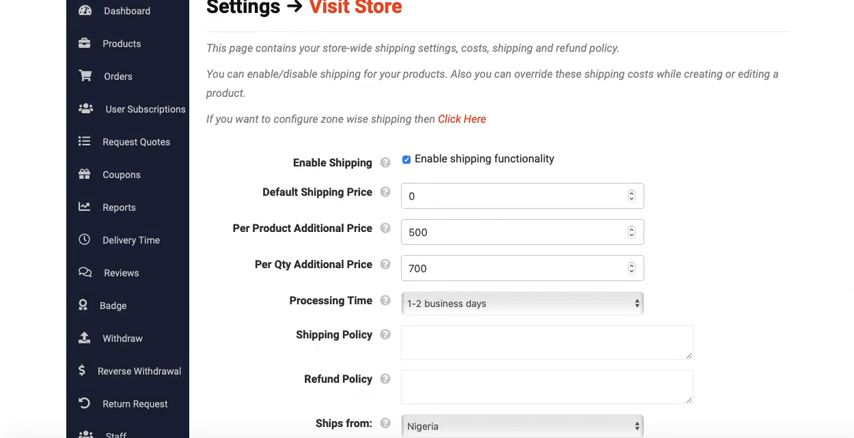
mouse_move(399, 174)
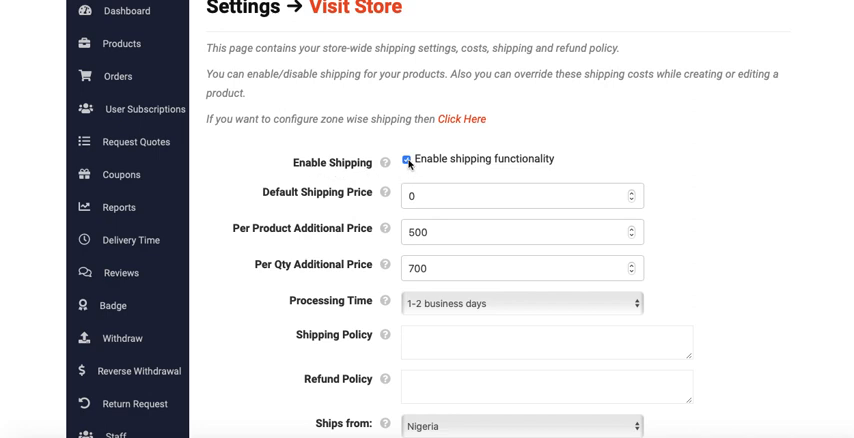
click(405, 159)
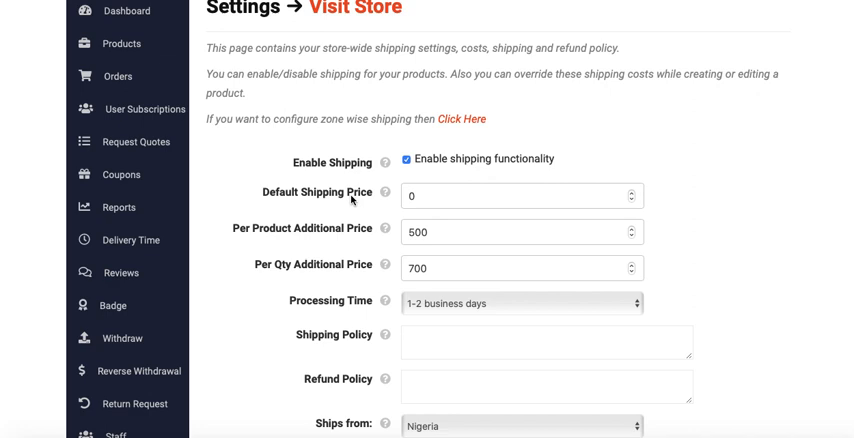
click(520, 195)
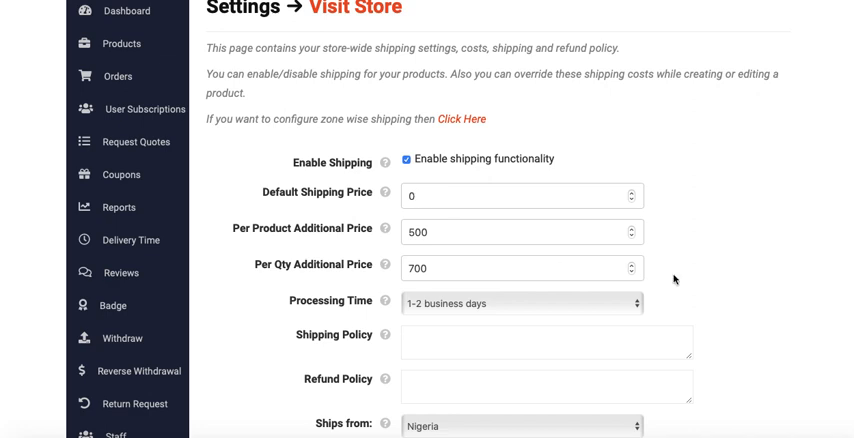
scroll(down, 3)
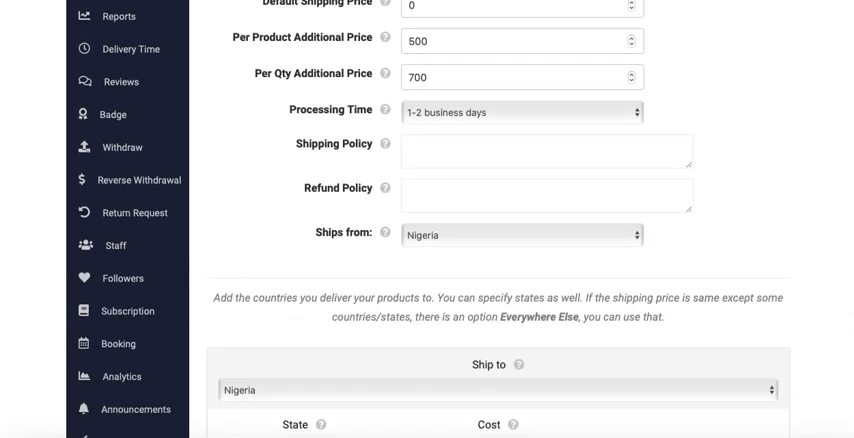
scroll(down, 3)
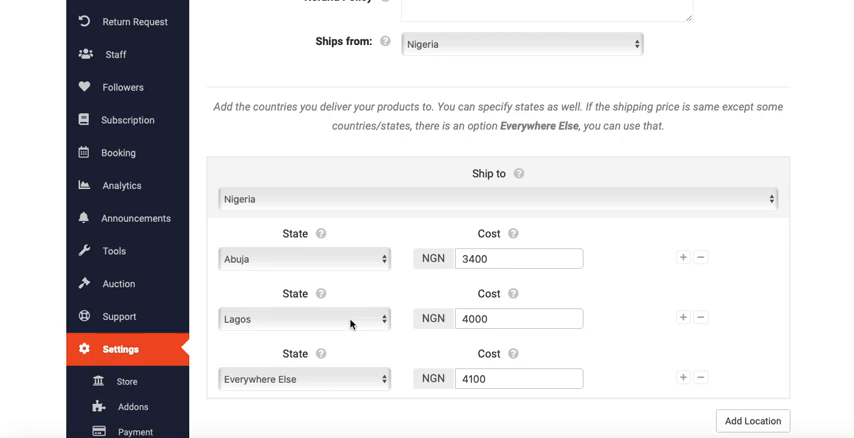
click(518, 258)
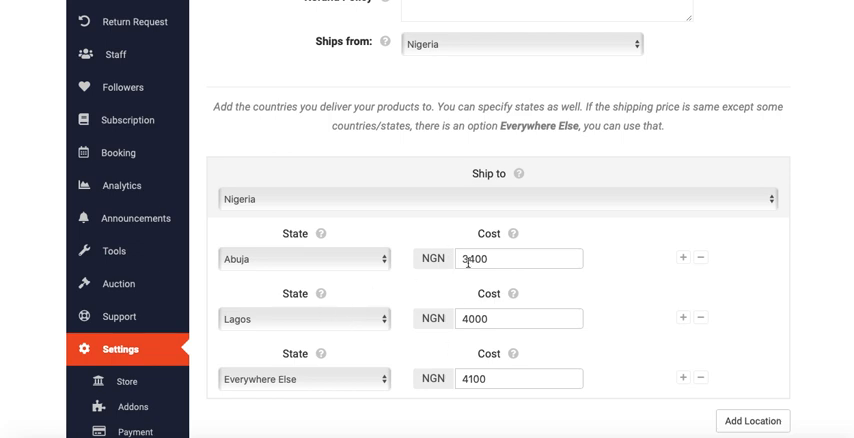
scroll(up, 3)
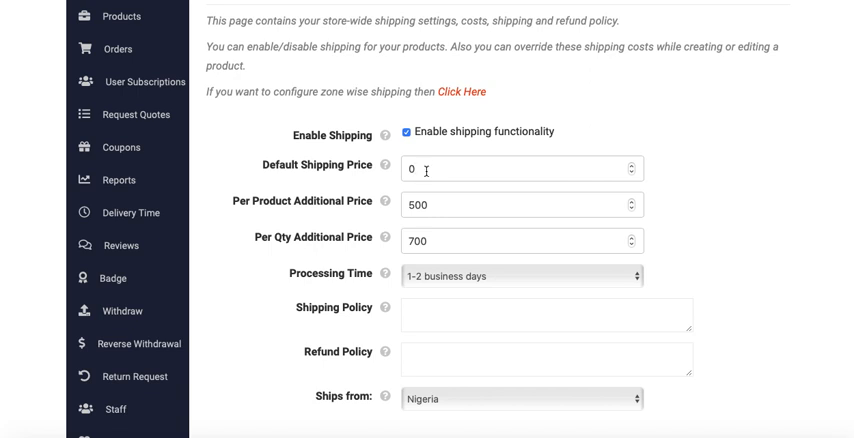
Edit the Default Shipping Price so it reads 0, leaving per-product 500 and per-quantity 700
text(1000)
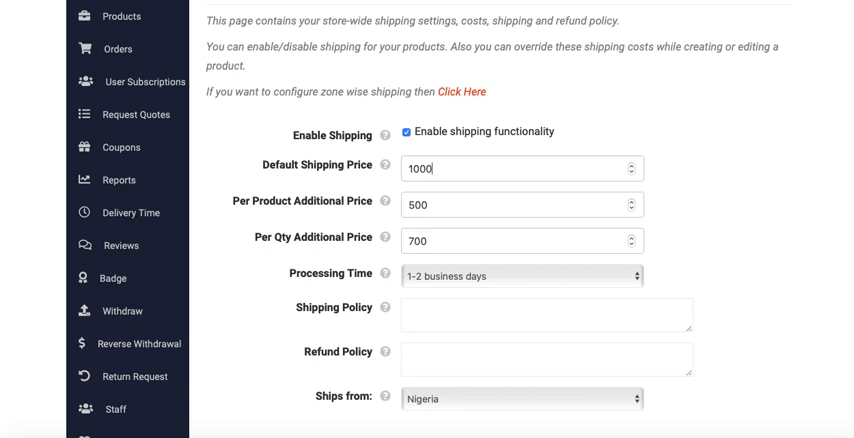
mouse_move(728, 296)
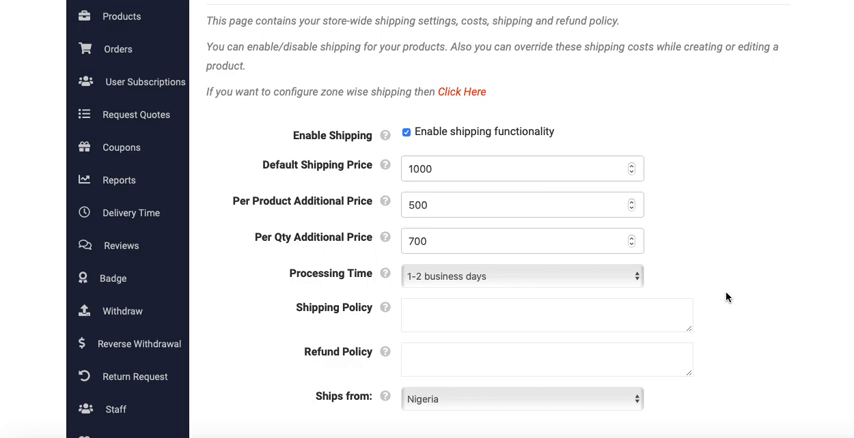
scroll(down, 3)
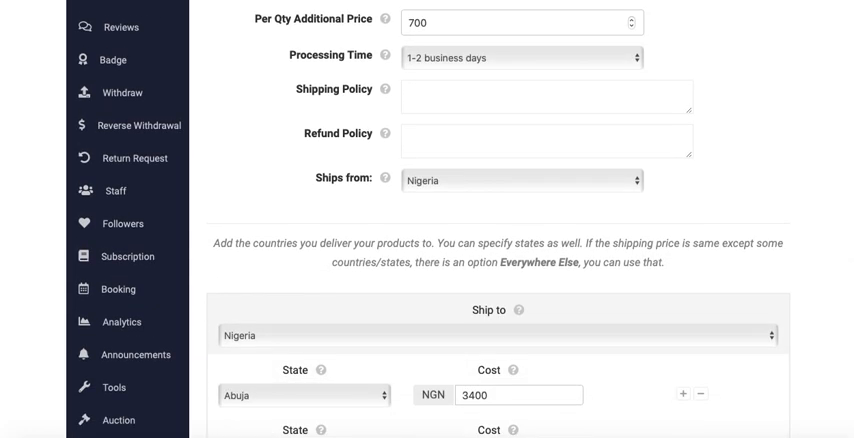
scroll(down, 3)
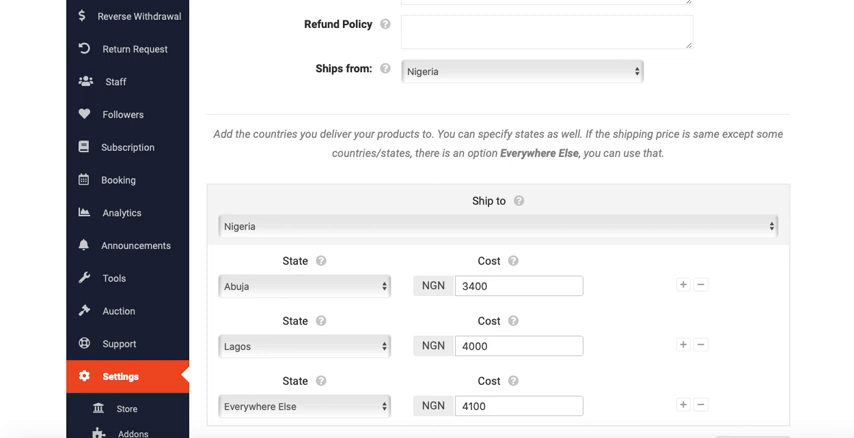
scroll(up, 3)
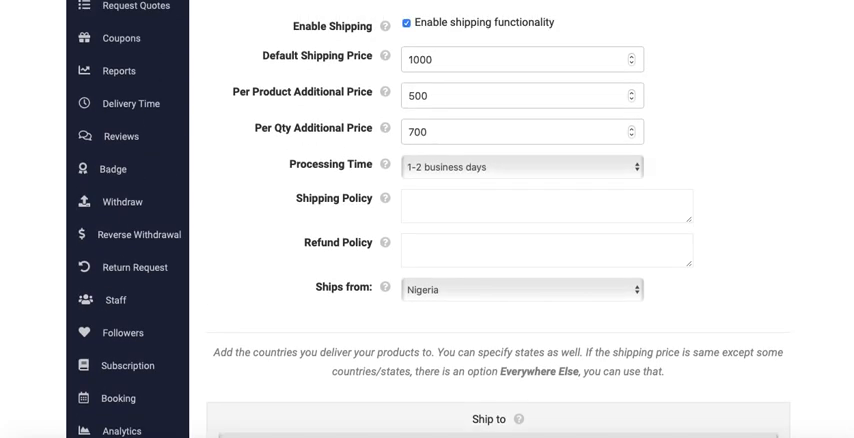
scroll(up, 3)
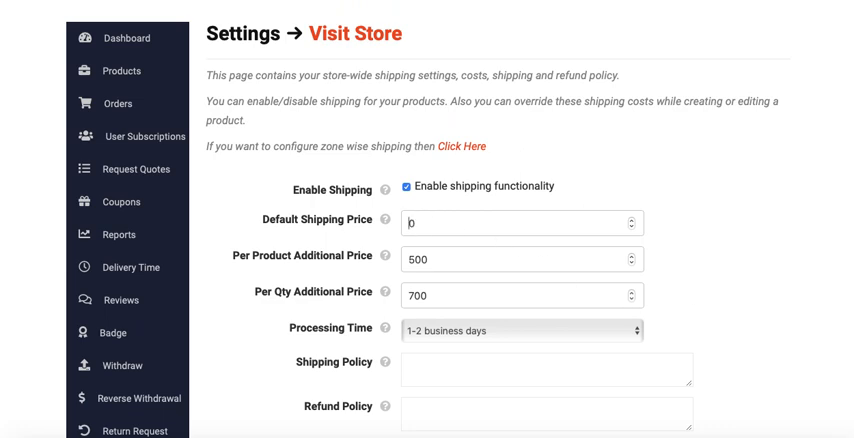
scroll(down, 3)
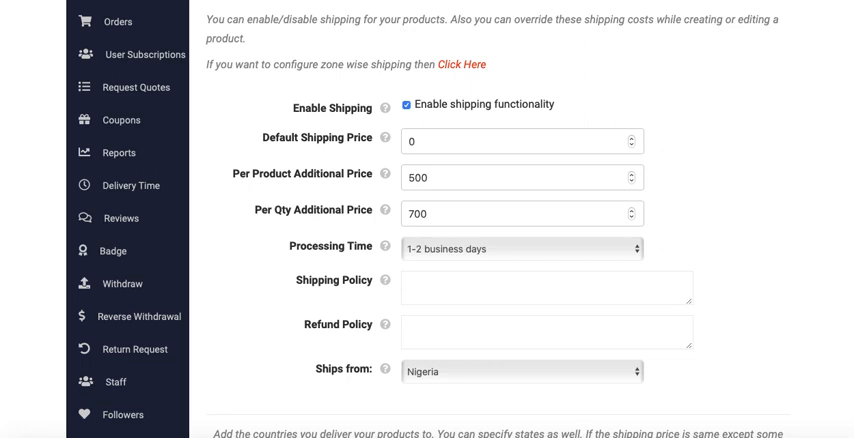
scroll(down, 3)
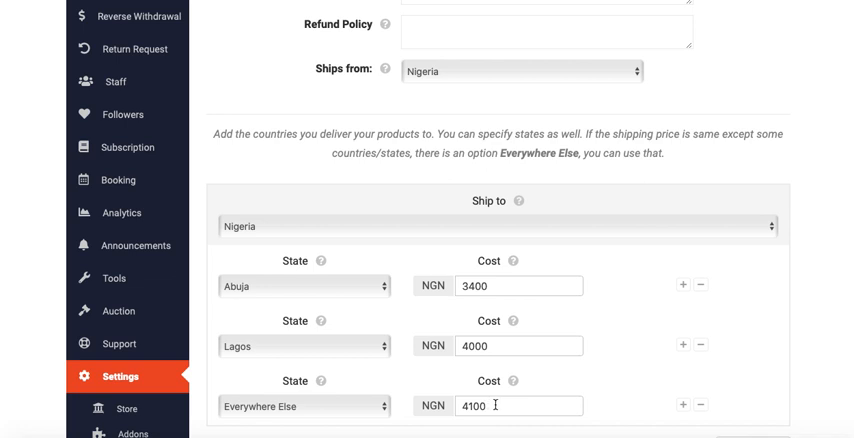
scroll(down, 3)
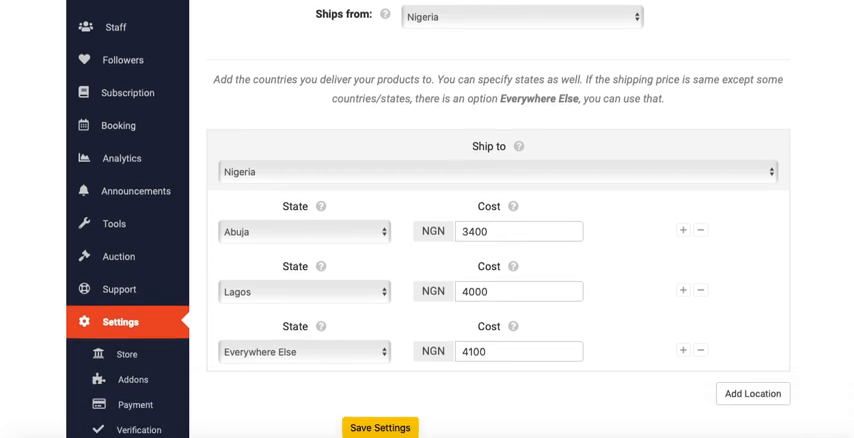
scroll(down, 3)
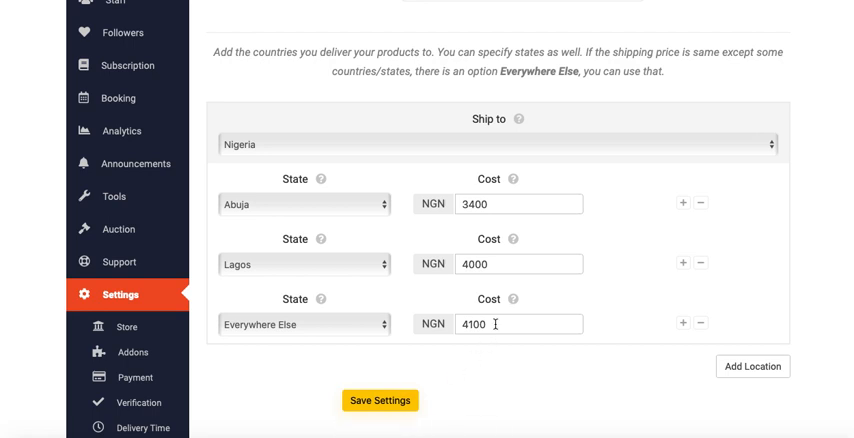
mouse_move(484, 287)
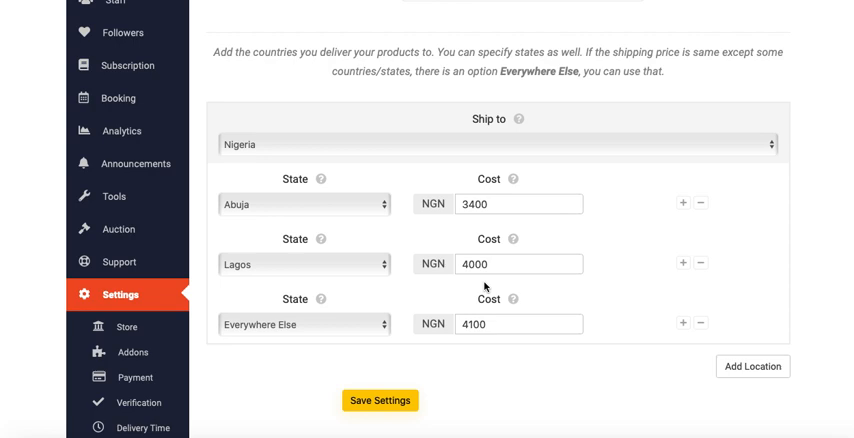
scroll(up, 3)
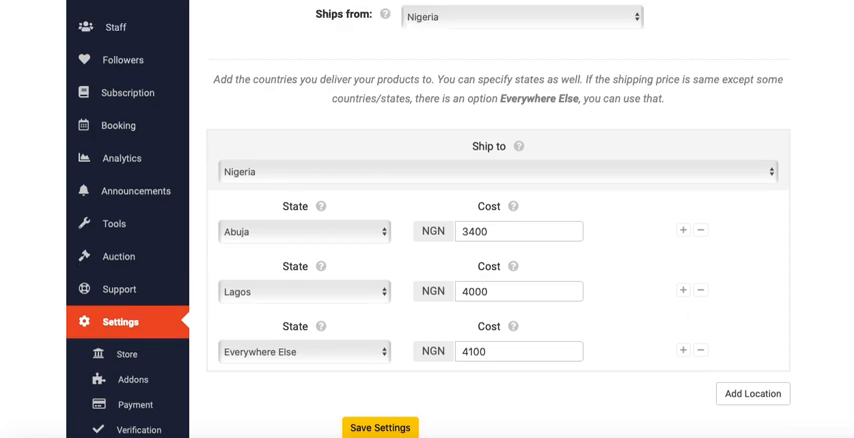
scroll(up, 3)
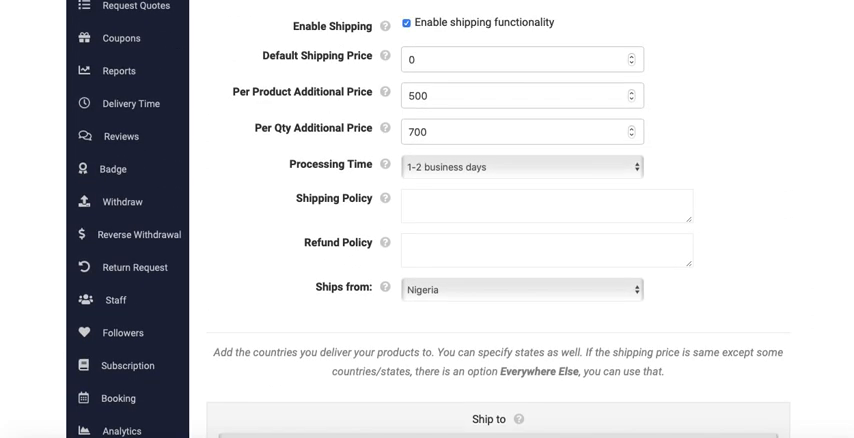
Scroll the shipping settings to the Ship to country list, with Nigeria still selected
scroll(up, 3)
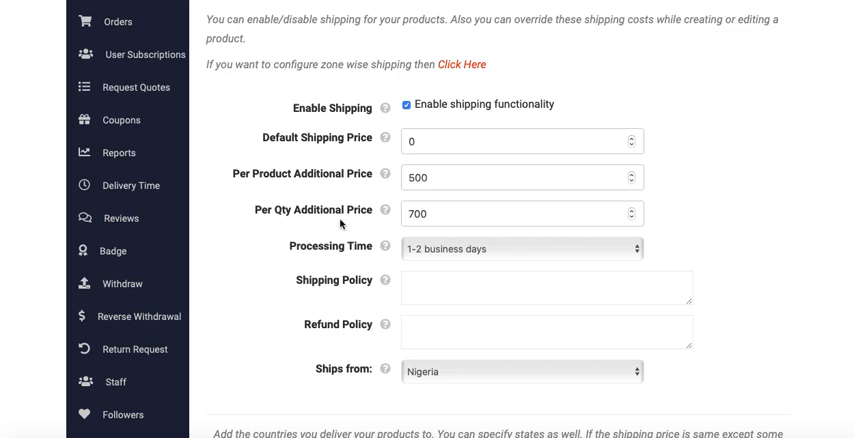
mouse_move(325, 247)
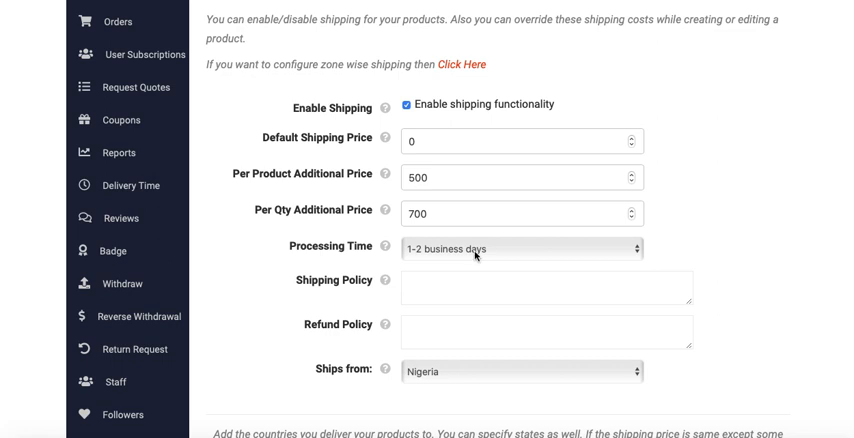
mouse_move(572, 295)
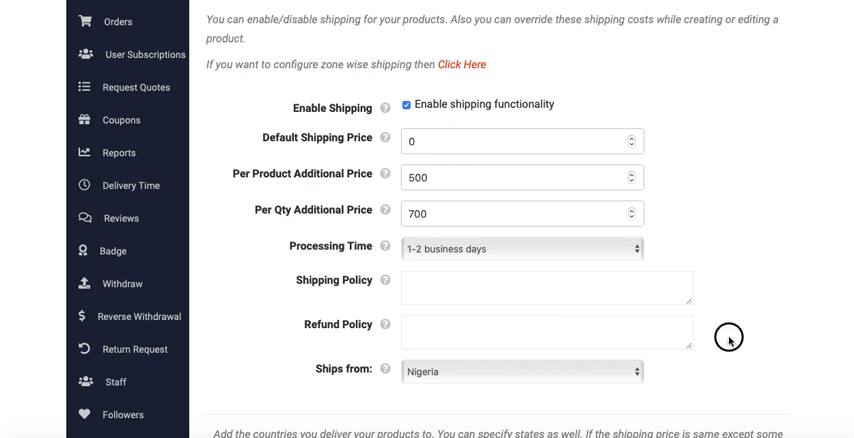
scroll(down, 3)
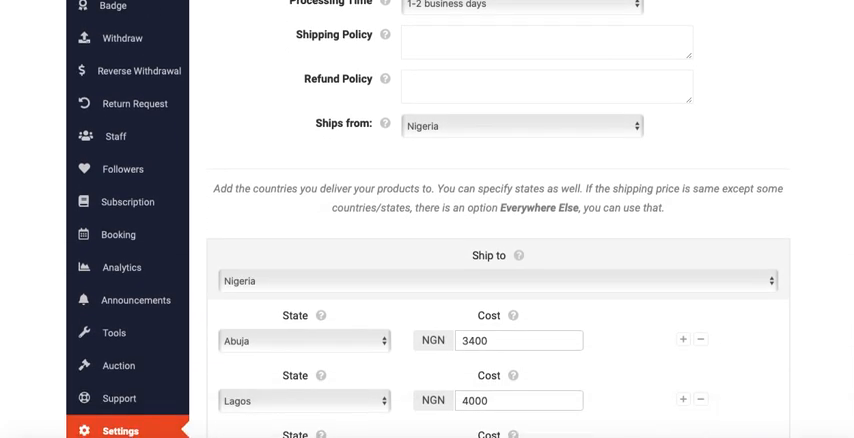
scroll(down, 3)
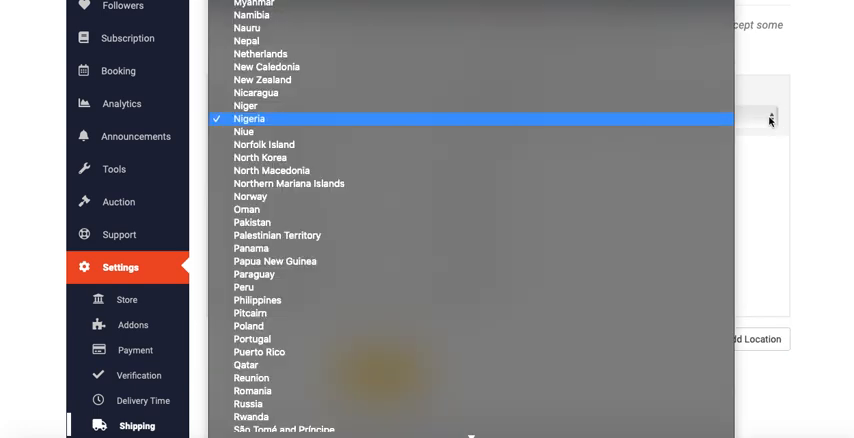
Reselect Nigeria as ship-to country, then add and remove a blank state cost row
click(249, 118)
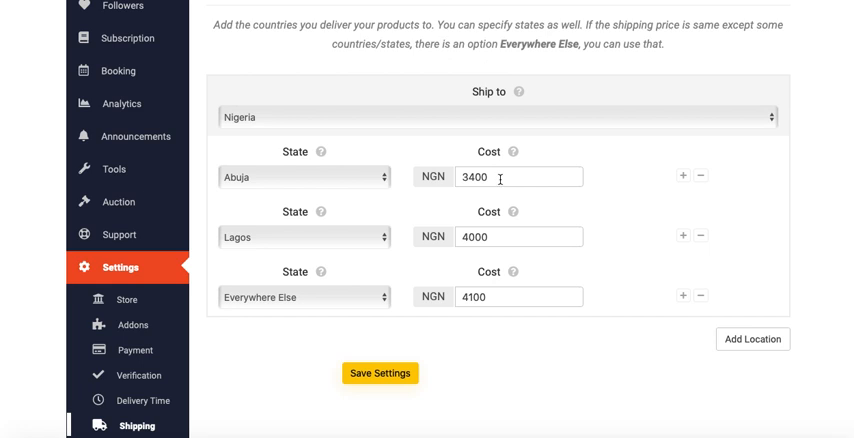
mouse_move(652, 289)
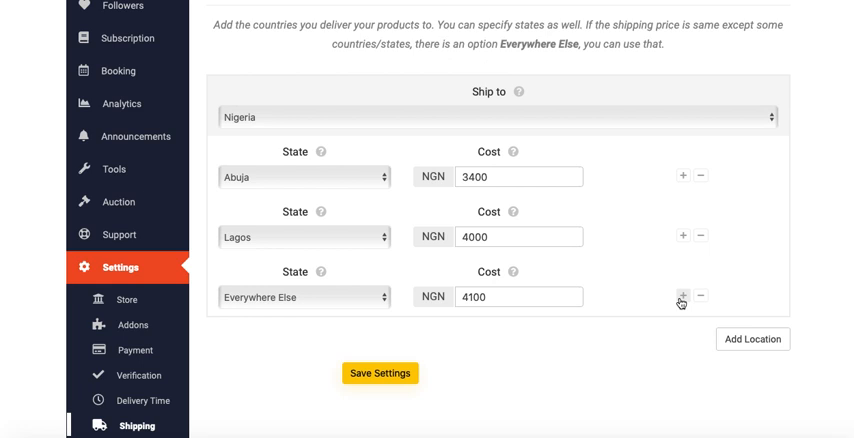
click(683, 295)
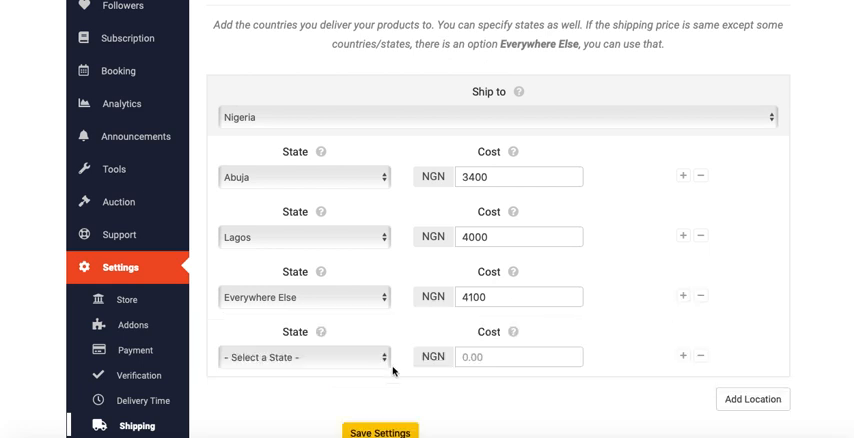
click(303, 357)
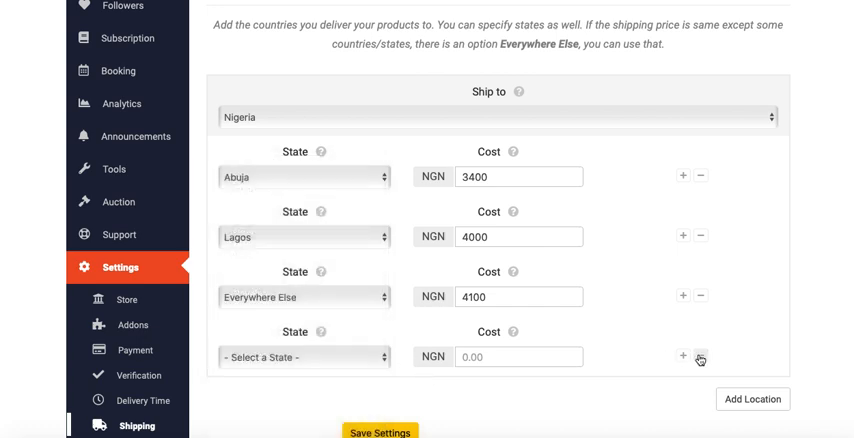
click(700, 356)
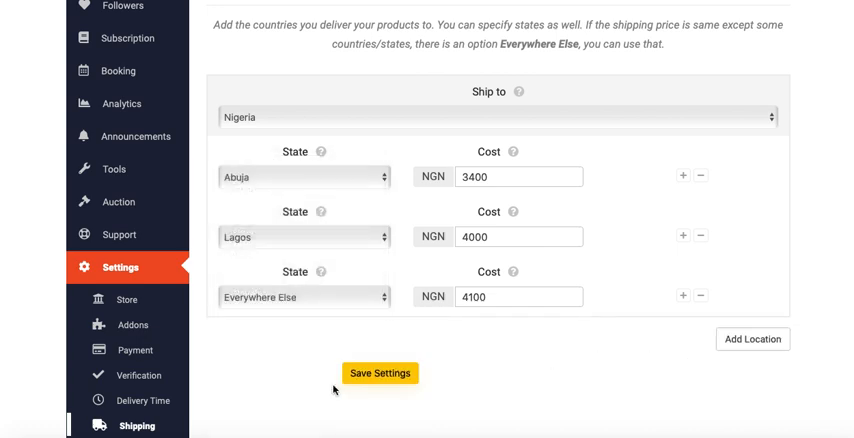
click(380, 372)
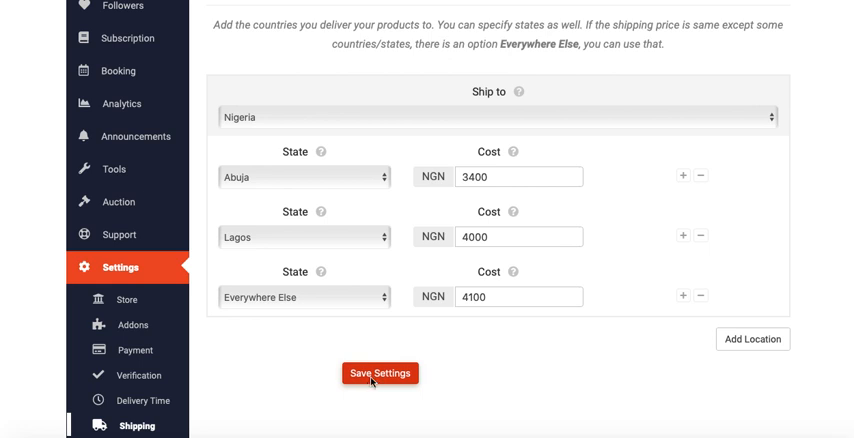
Save settings with Nigeria costs 3400, 4000 and 4100 NGN, then scroll to Shipping
click(380, 373)
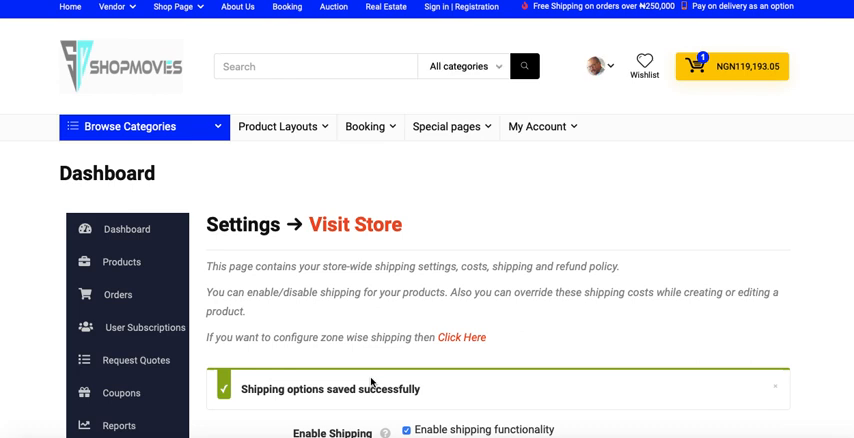
scroll(down, 3)
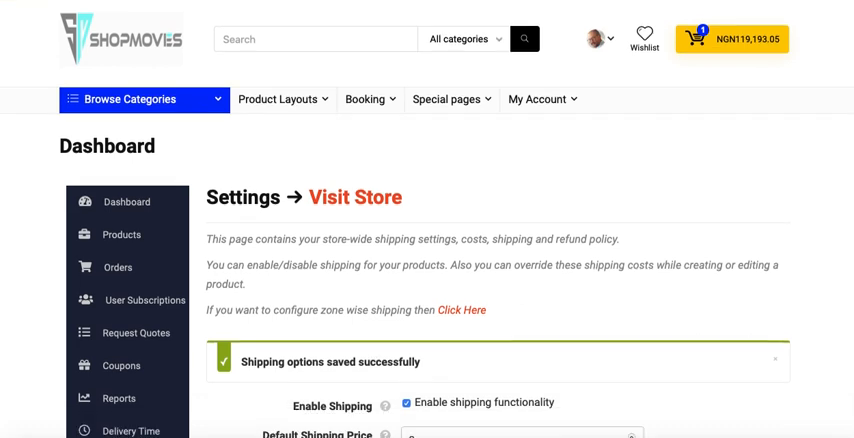
scroll(down, 3)
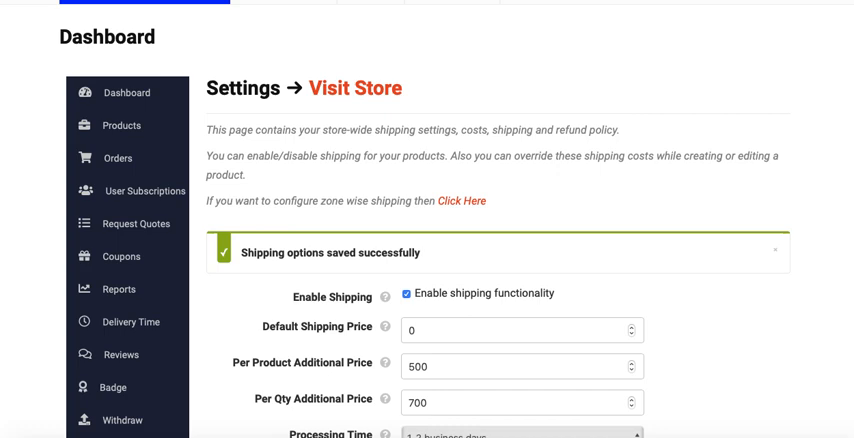
scroll(down, 3)
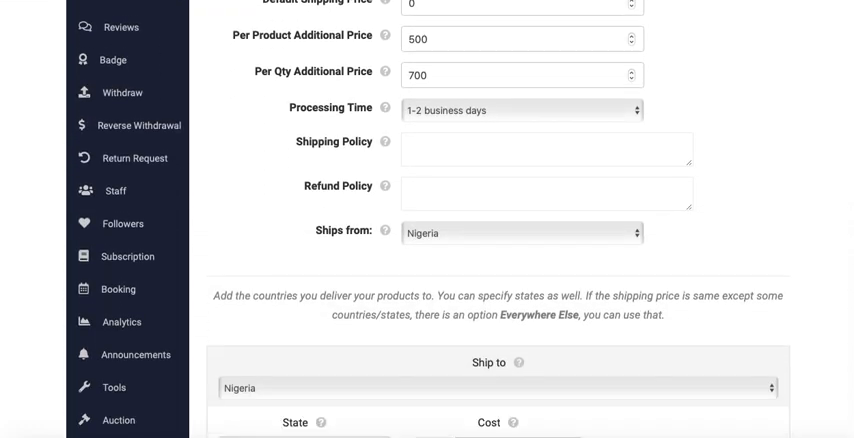
scroll(down, 3)
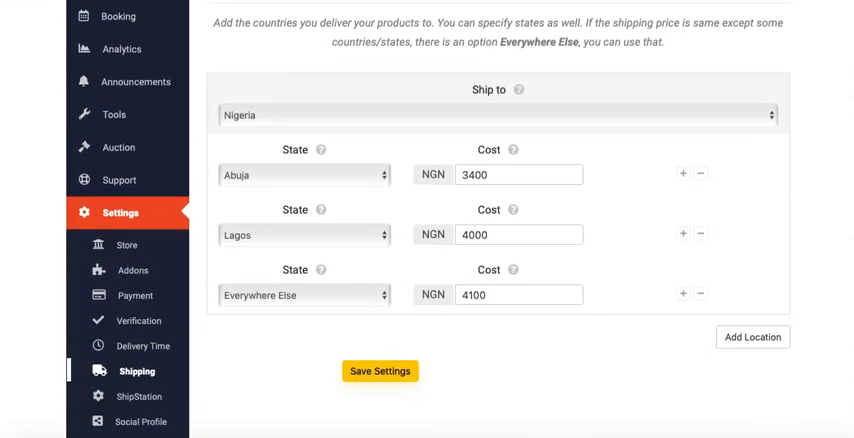
scroll(down, 3)
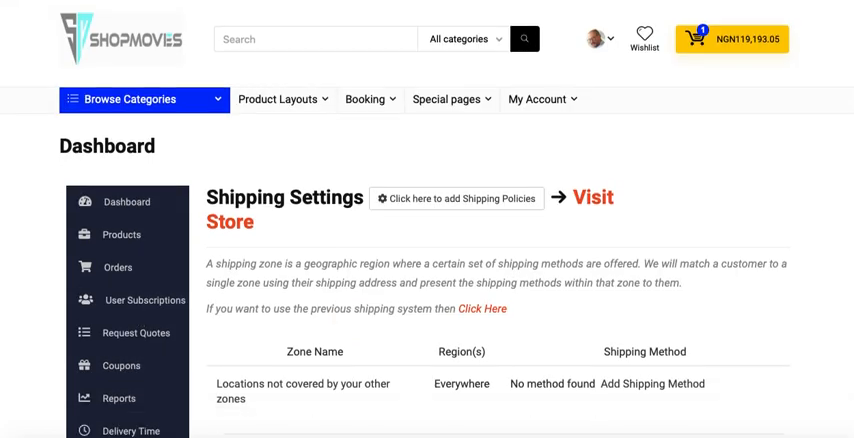
Scroll to the Africa zone offering Table Rate, Distance Rate, Flat Rate and Local Pickup
scroll(down, 3)
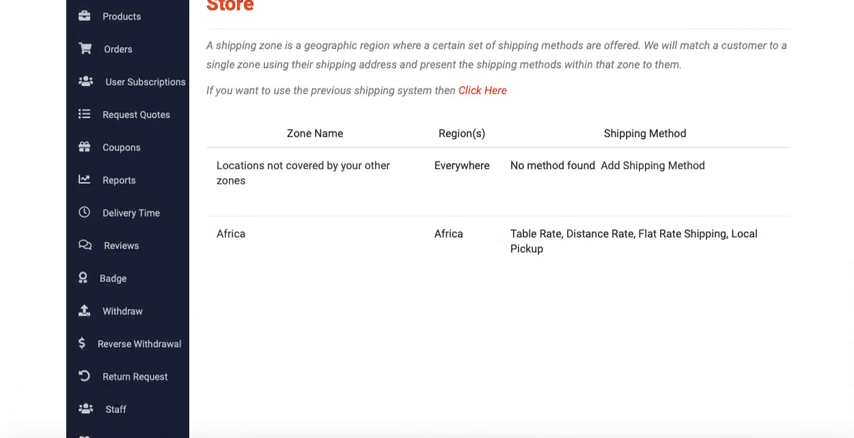
scroll(down, 3)
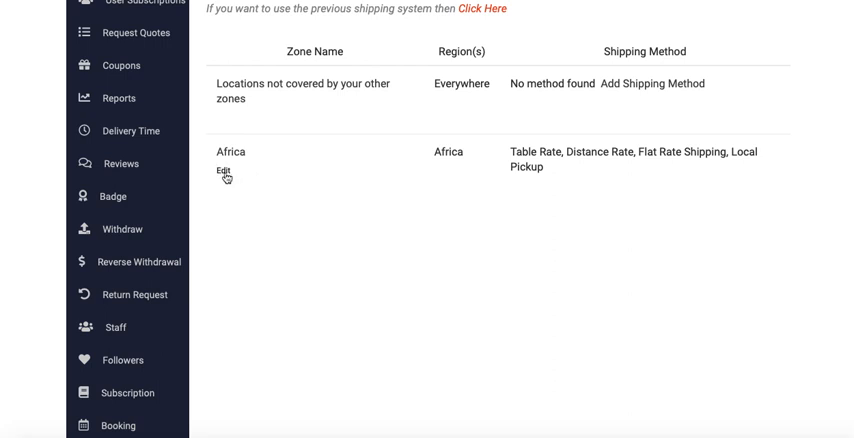
click(225, 172)
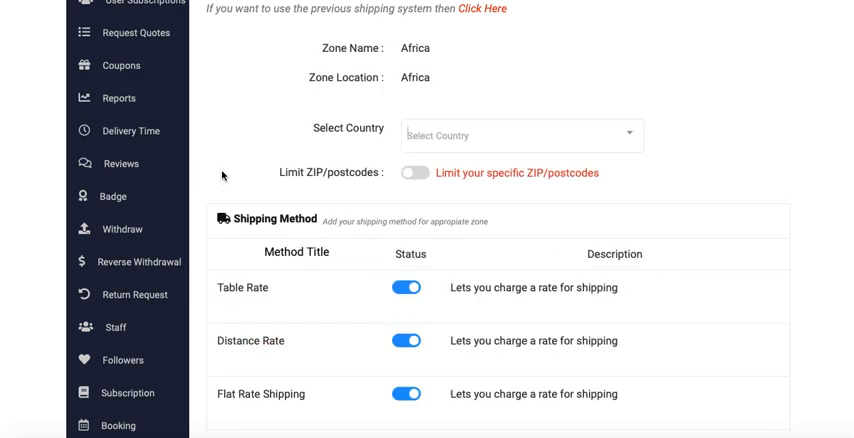
scroll(up, 3)
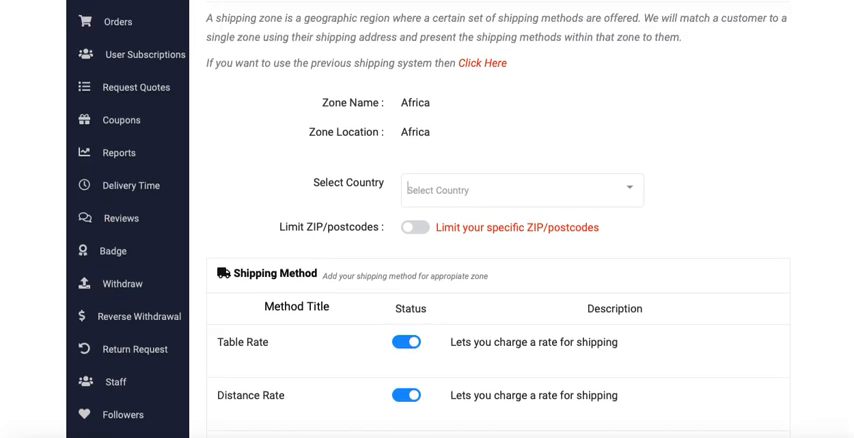
scroll(down, 3)
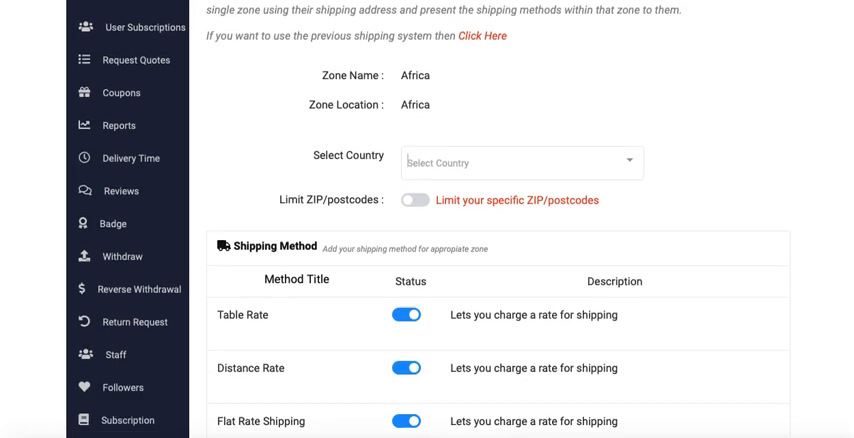
scroll(down, 3)
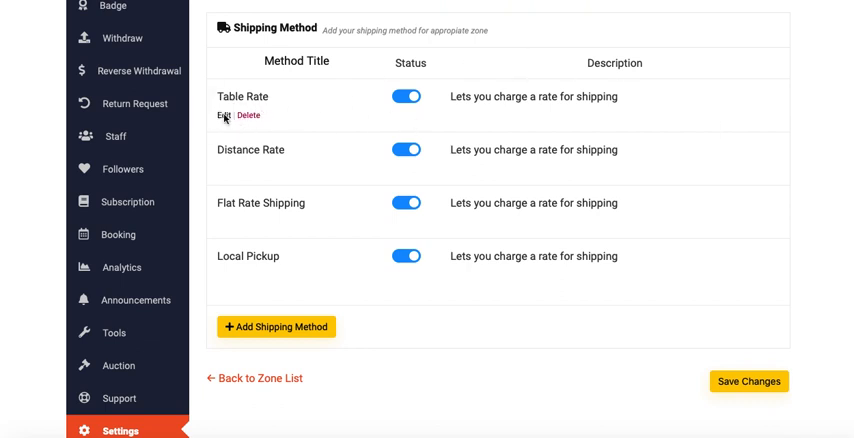
click(219, 115)
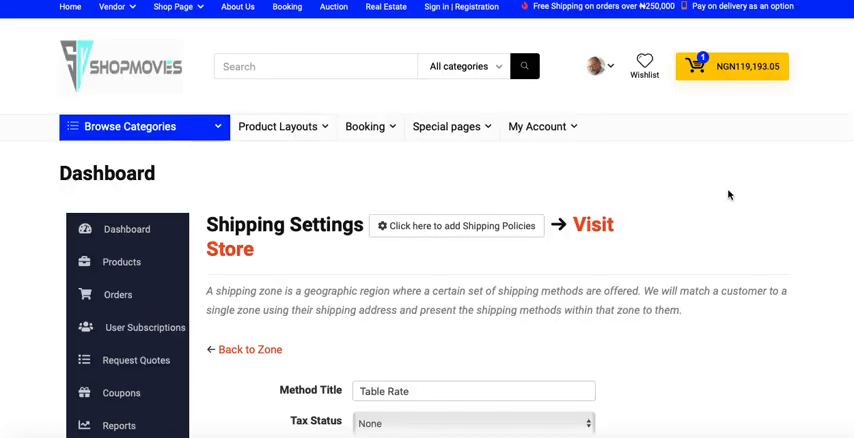
scroll(down, 3)
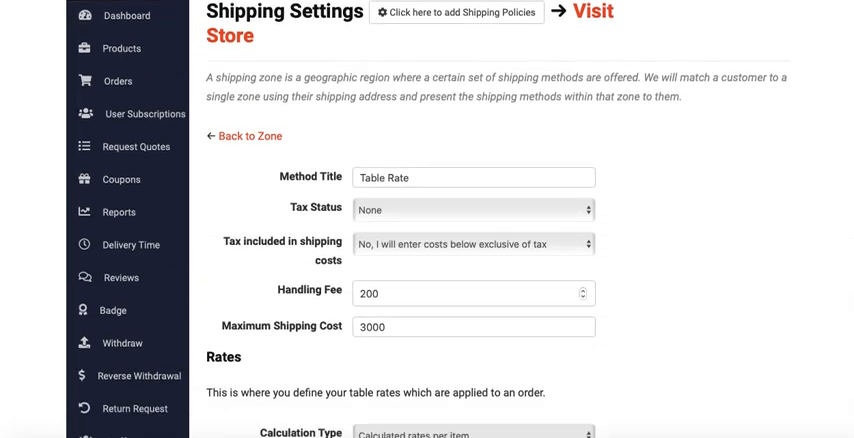
scroll(down, 3)
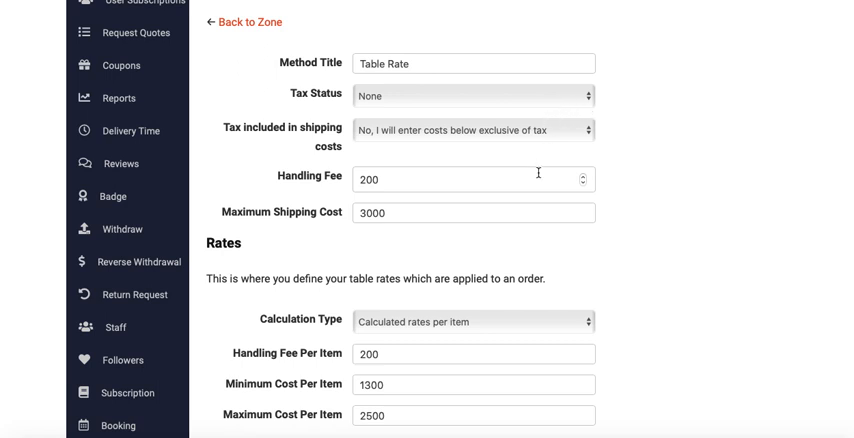
mouse_move(374, 210)
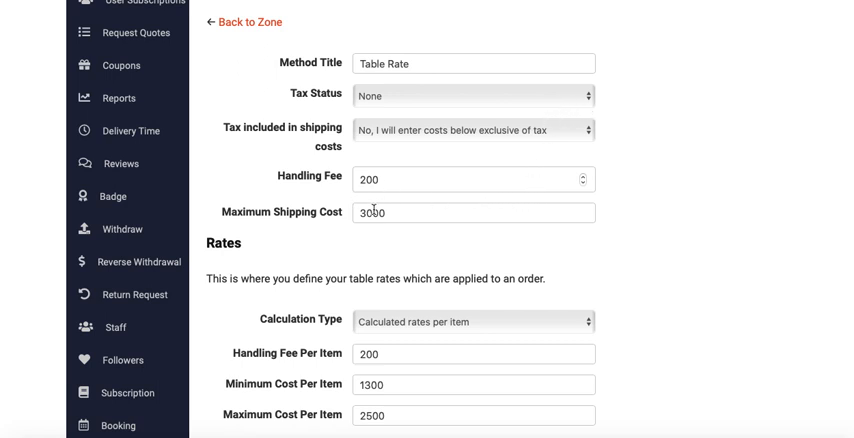
scroll(down, 3)
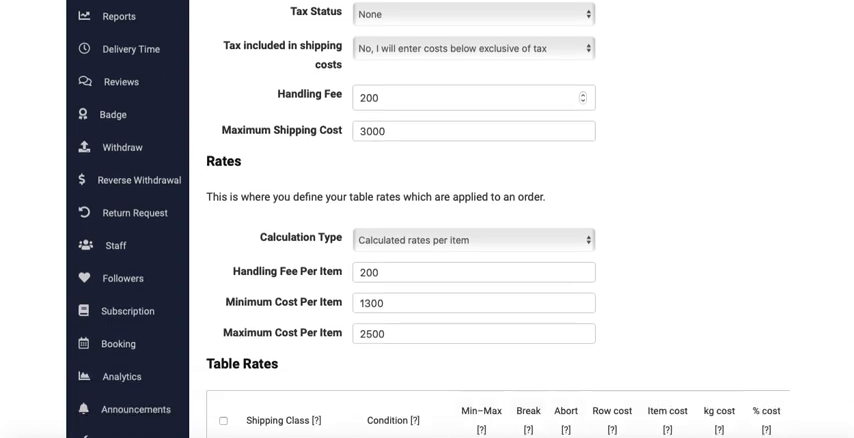
scroll(down, 3)
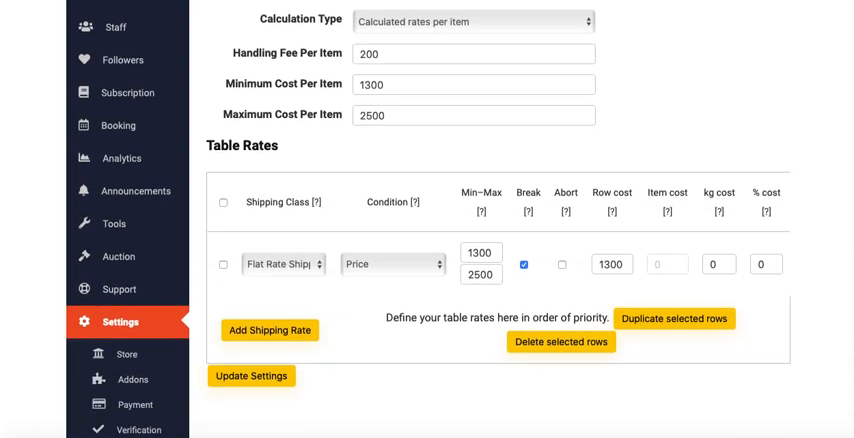
scroll(down, 3)
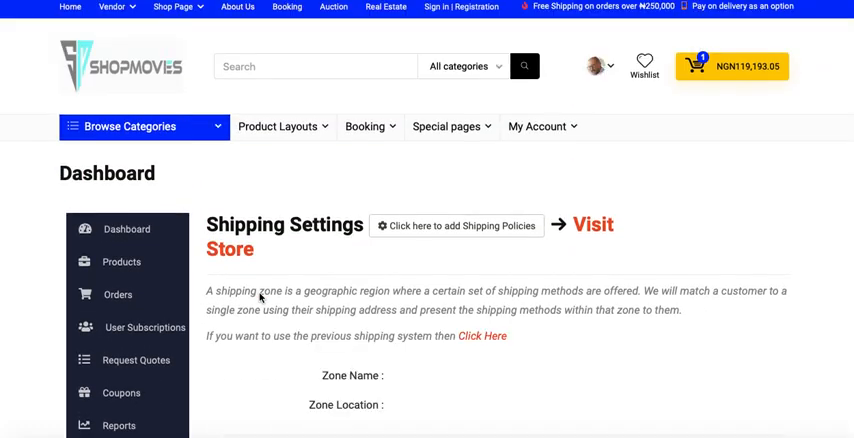
scroll(down, 3)
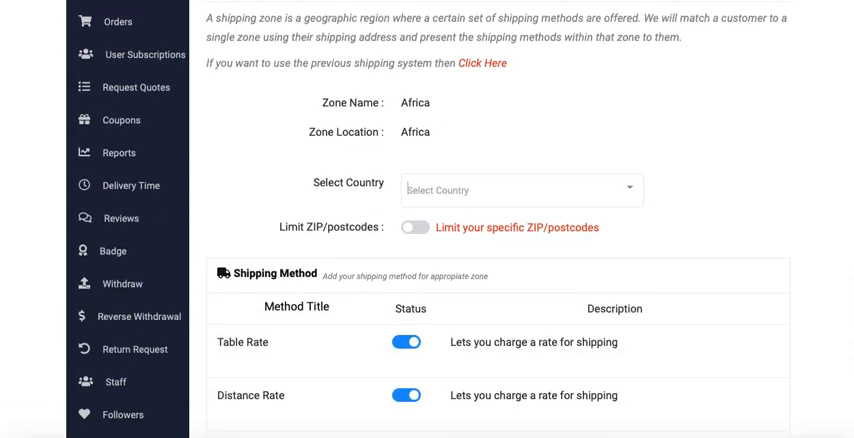
scroll(down, 3)
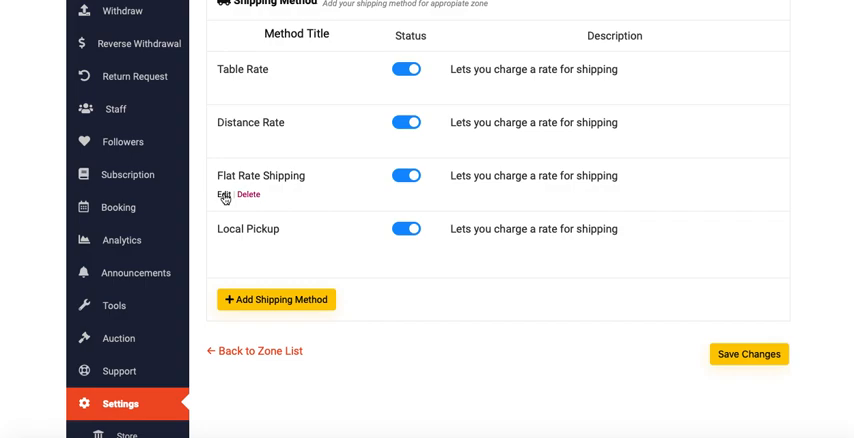
click(223, 195)
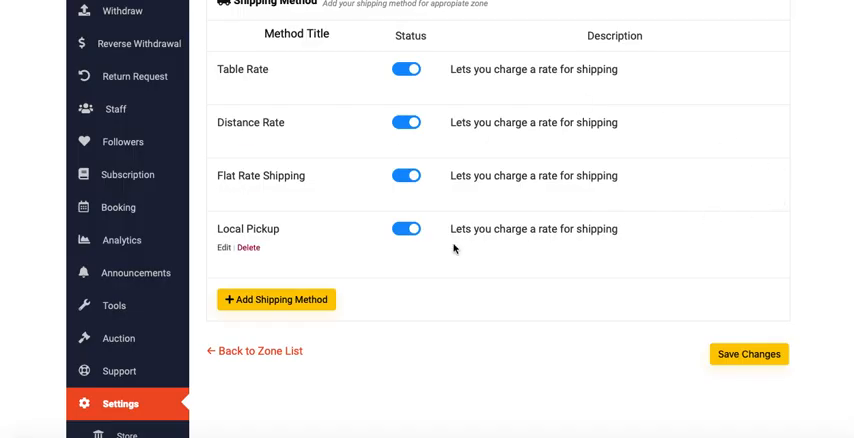
mouse_move(224, 252)
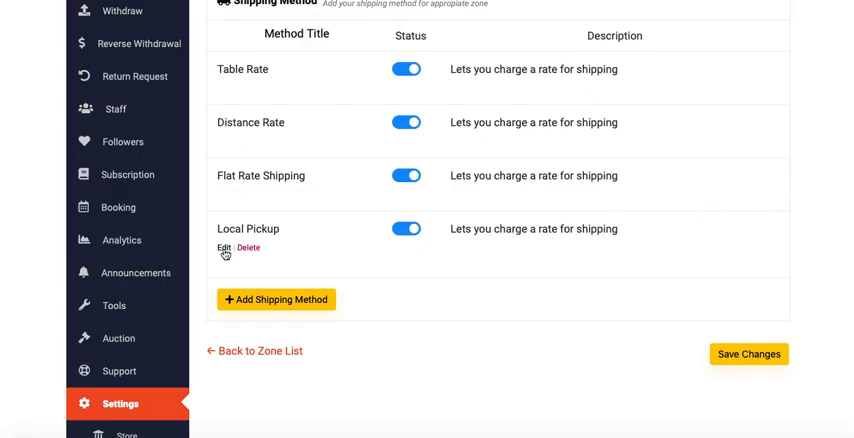
click(221, 247)
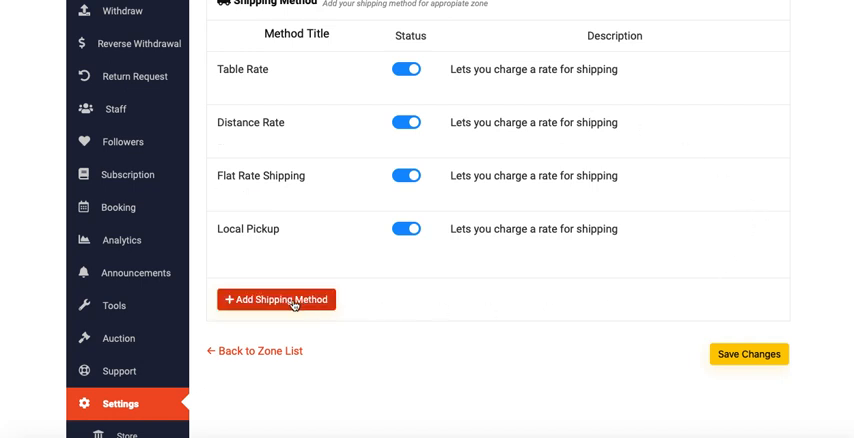
Open the Add Shipping Method window, view the methods, and close it without adding
click(276, 299)
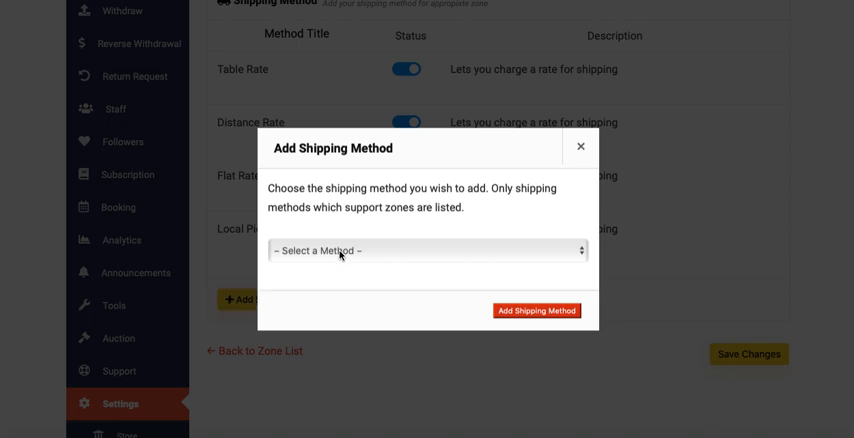
click(427, 251)
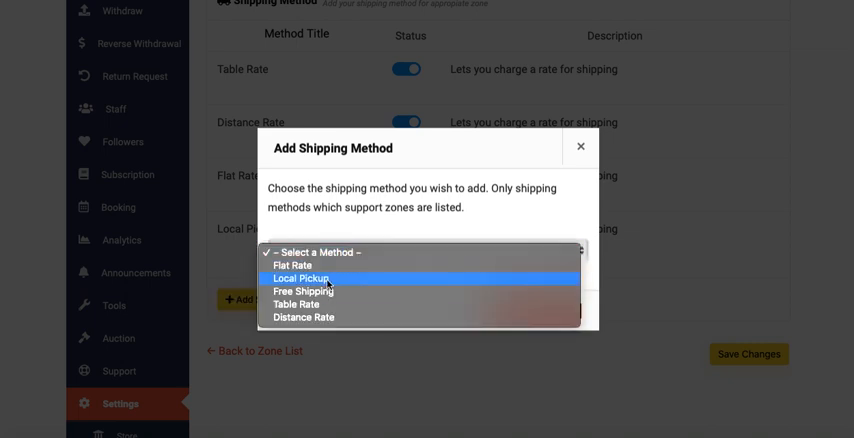
mouse_move(304, 317)
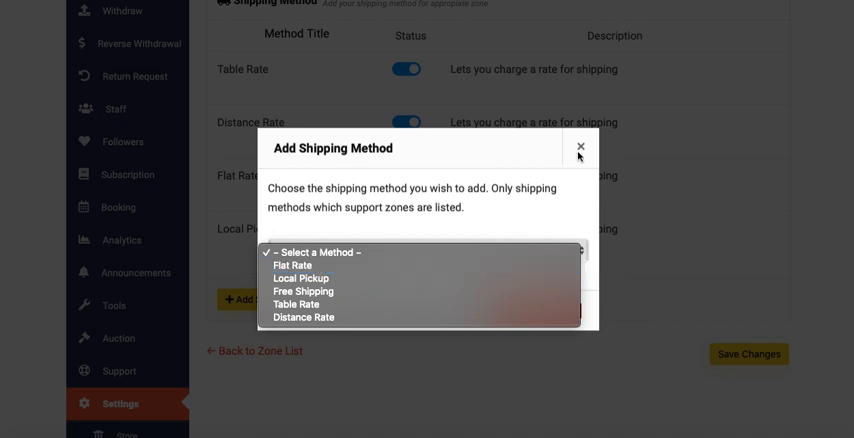
click(580, 146)
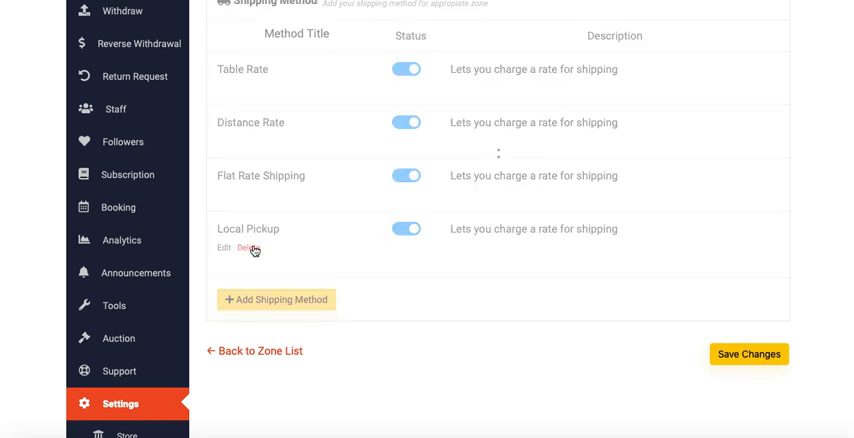
Delete the Africa zone's Local Pickup method and add a new Local Pickup method
click(247, 247)
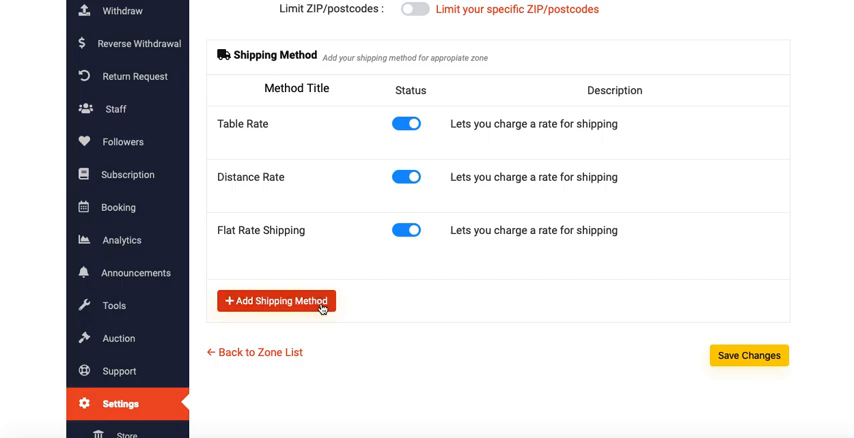
click(277, 300)
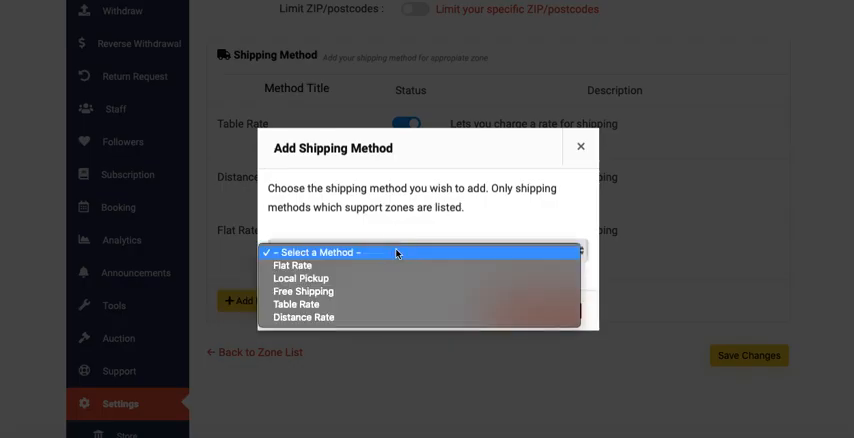
click(300, 278)
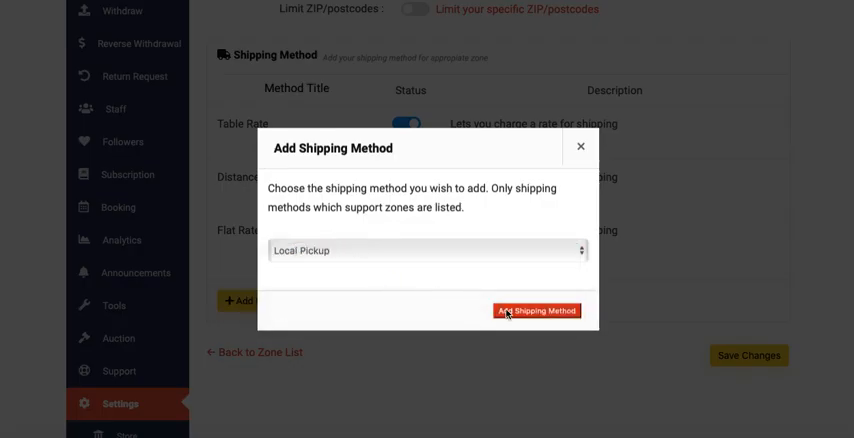
click(536, 310)
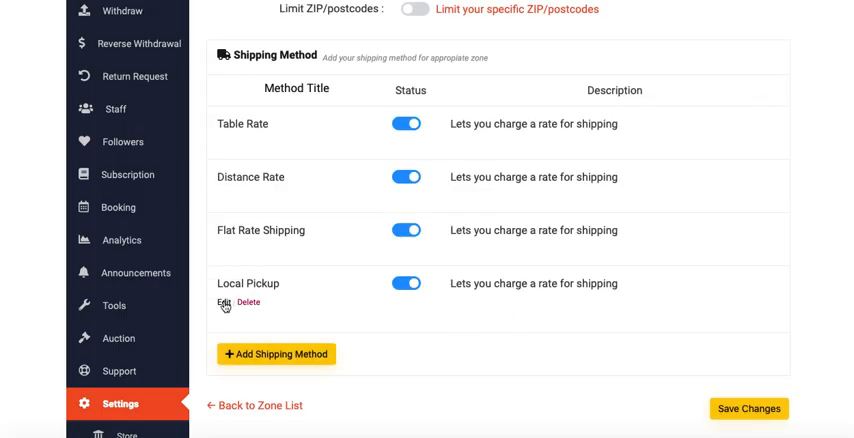
click(219, 302)
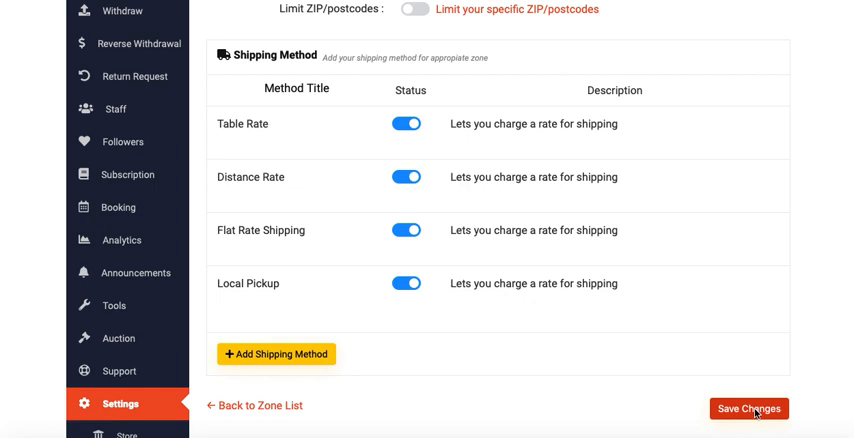
Scroll up to the 'Zone settings save successfully' confirmation above the Africa zone name
scroll(up, 3)
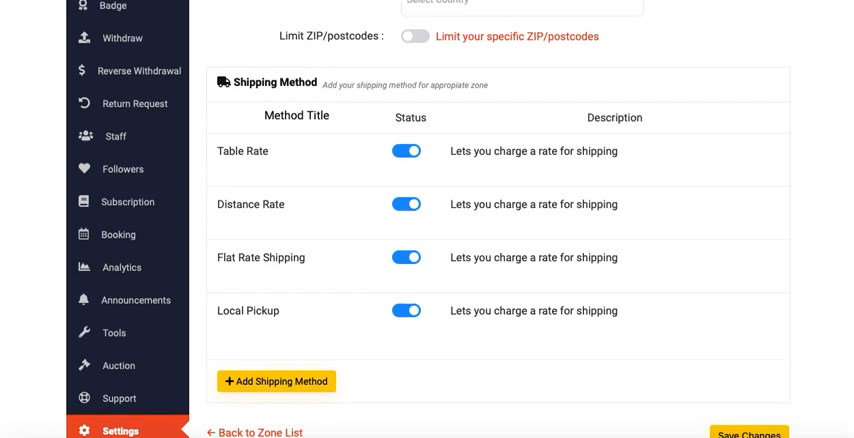
scroll(up, 3)
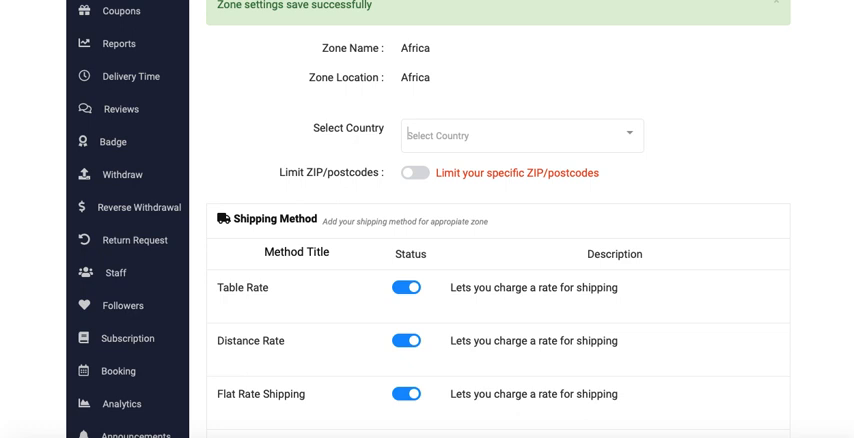
scroll(up, 3)
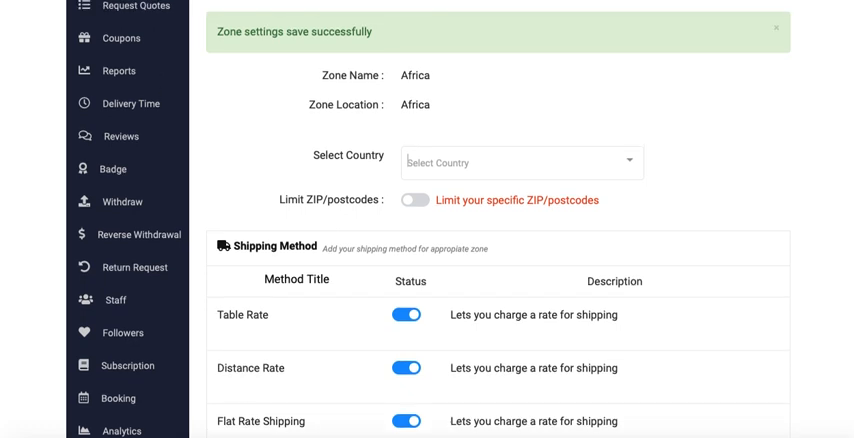